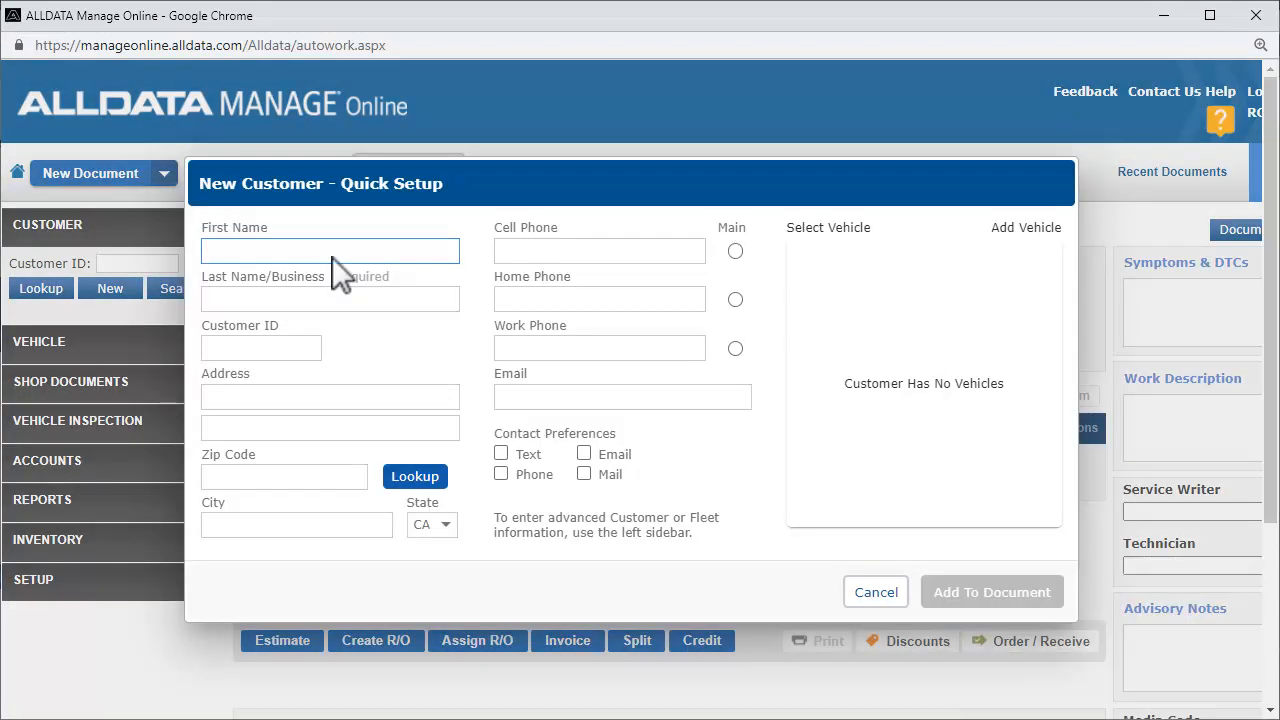
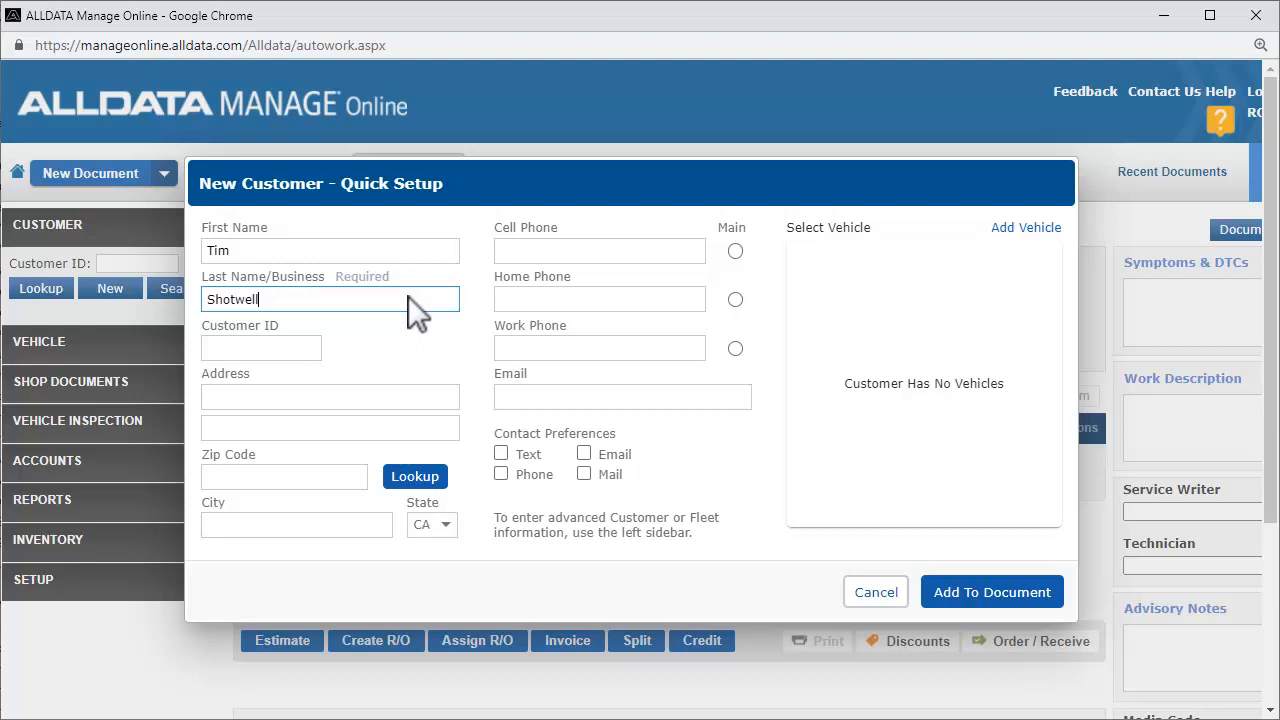
mouse_move(420, 410)
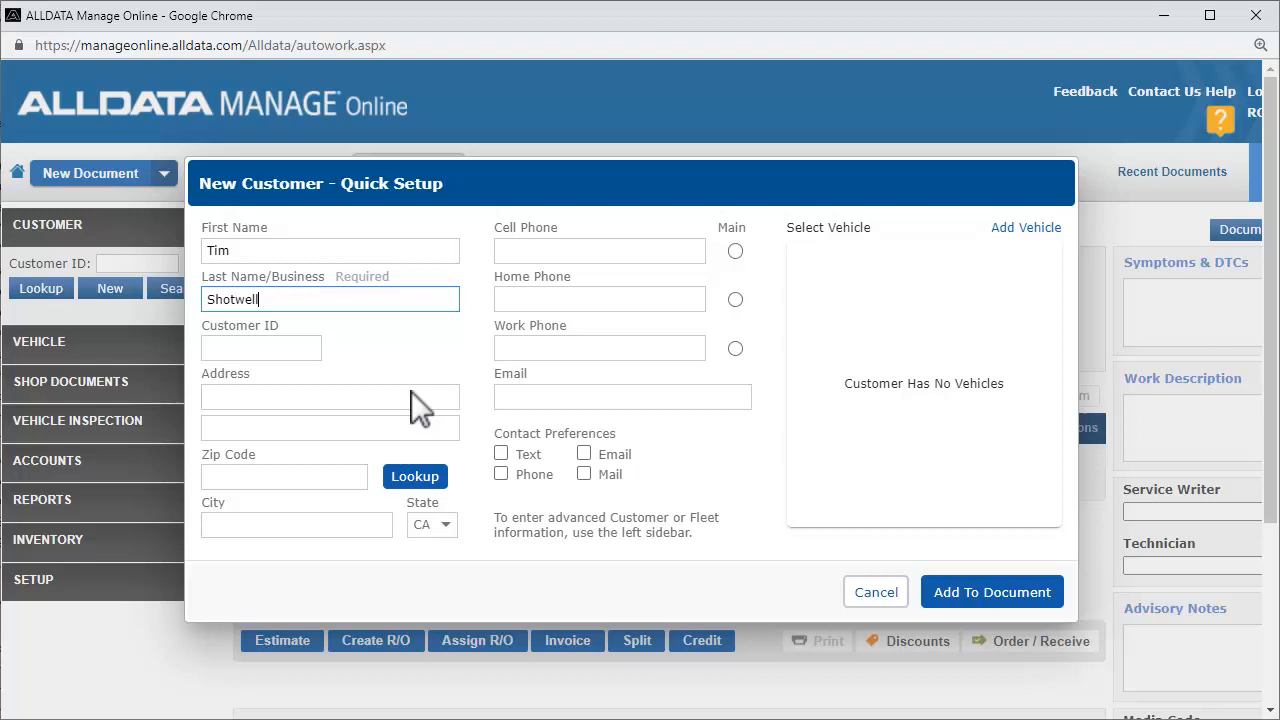
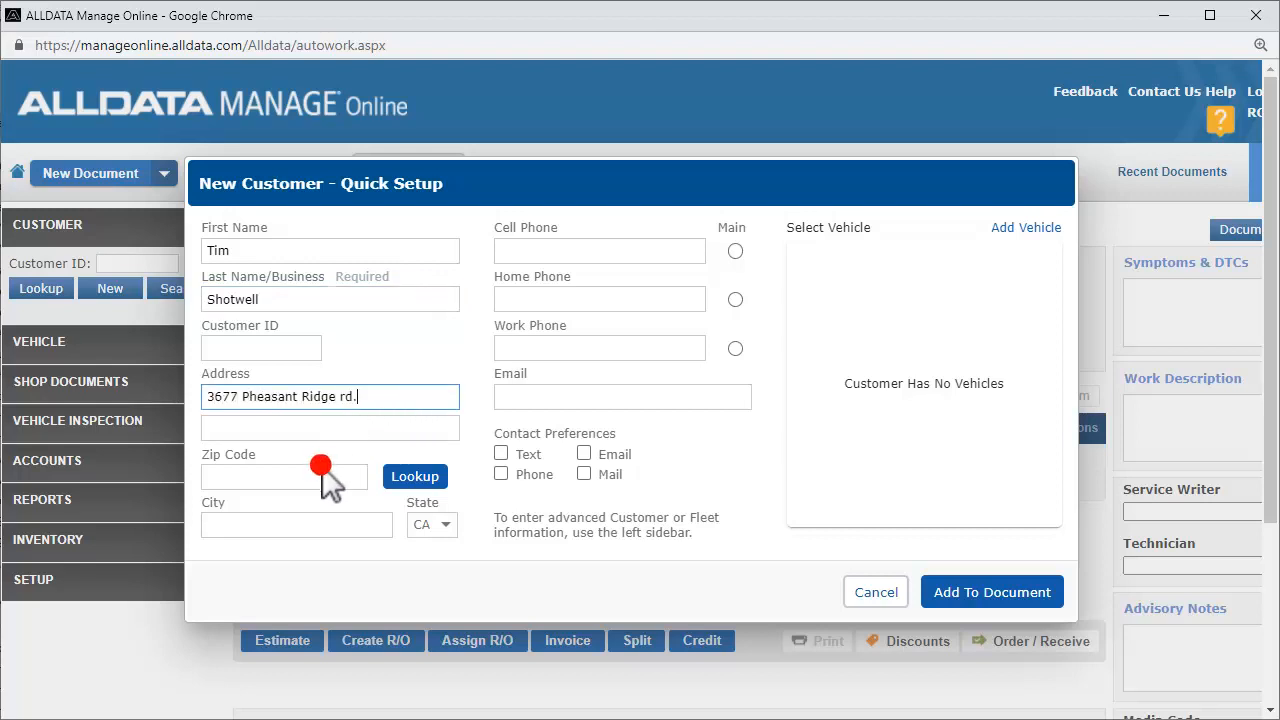
type("1912")
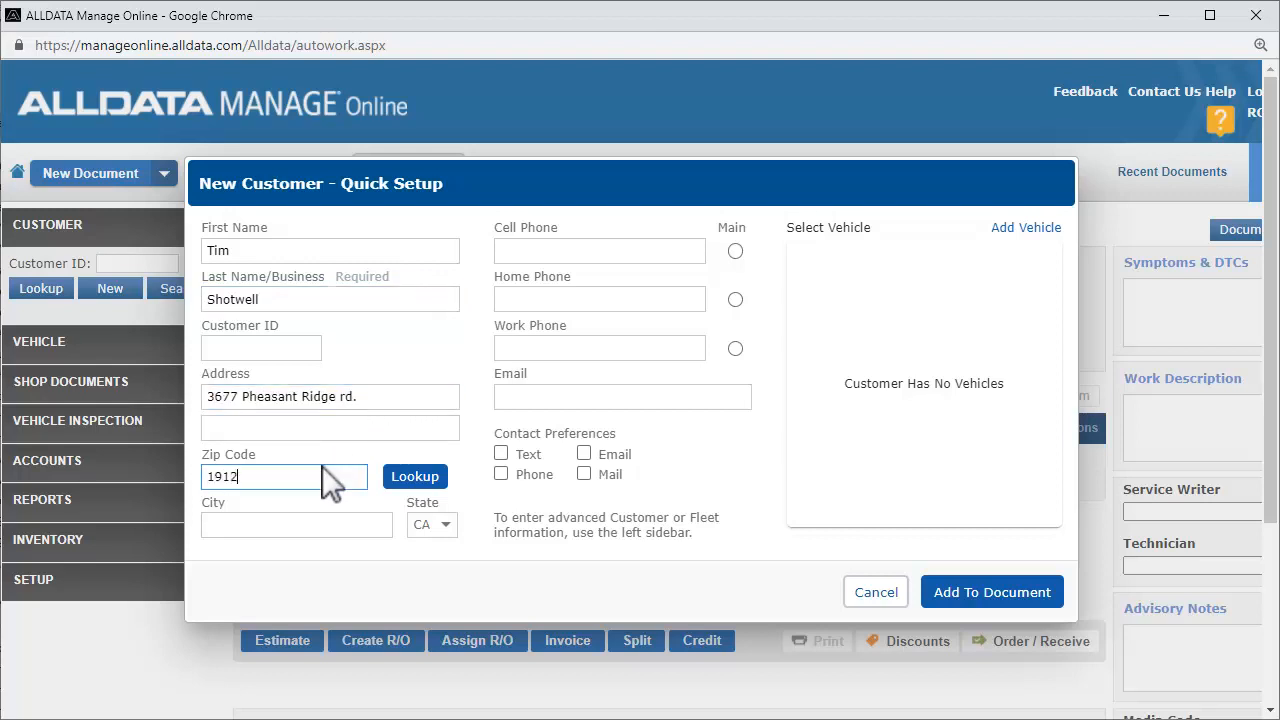
left_click(415, 476)
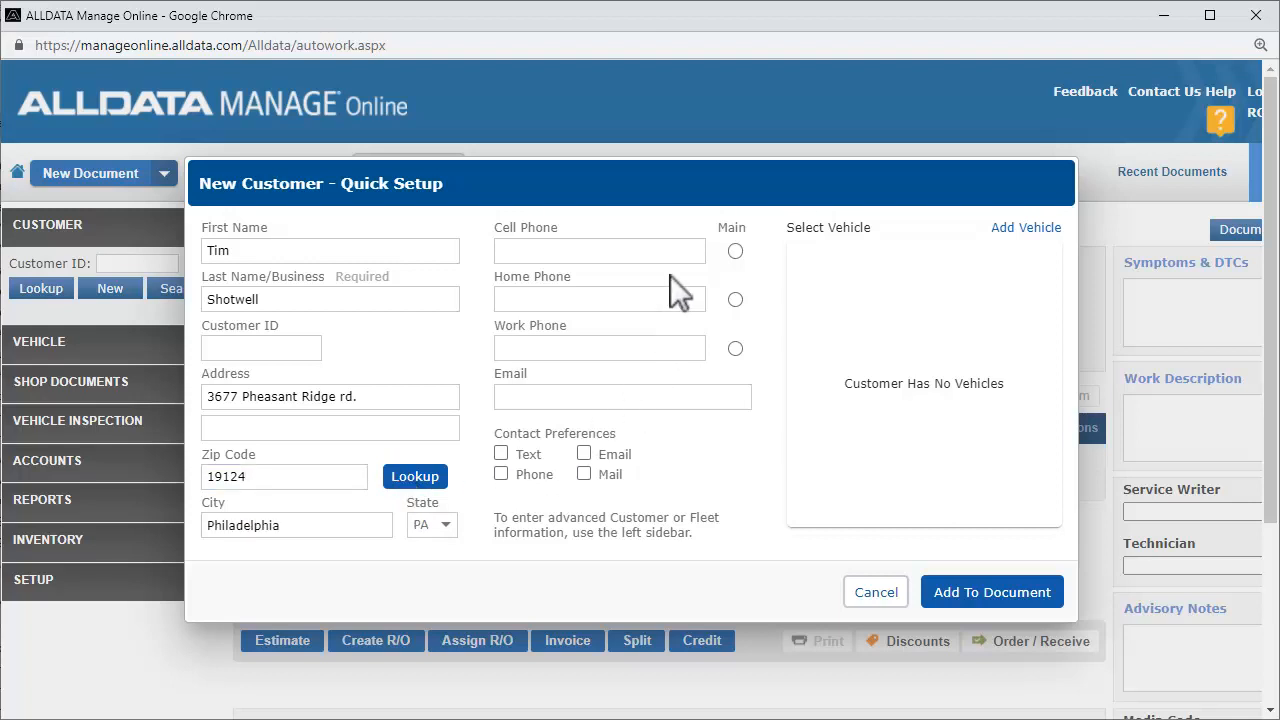
type("8525556954")
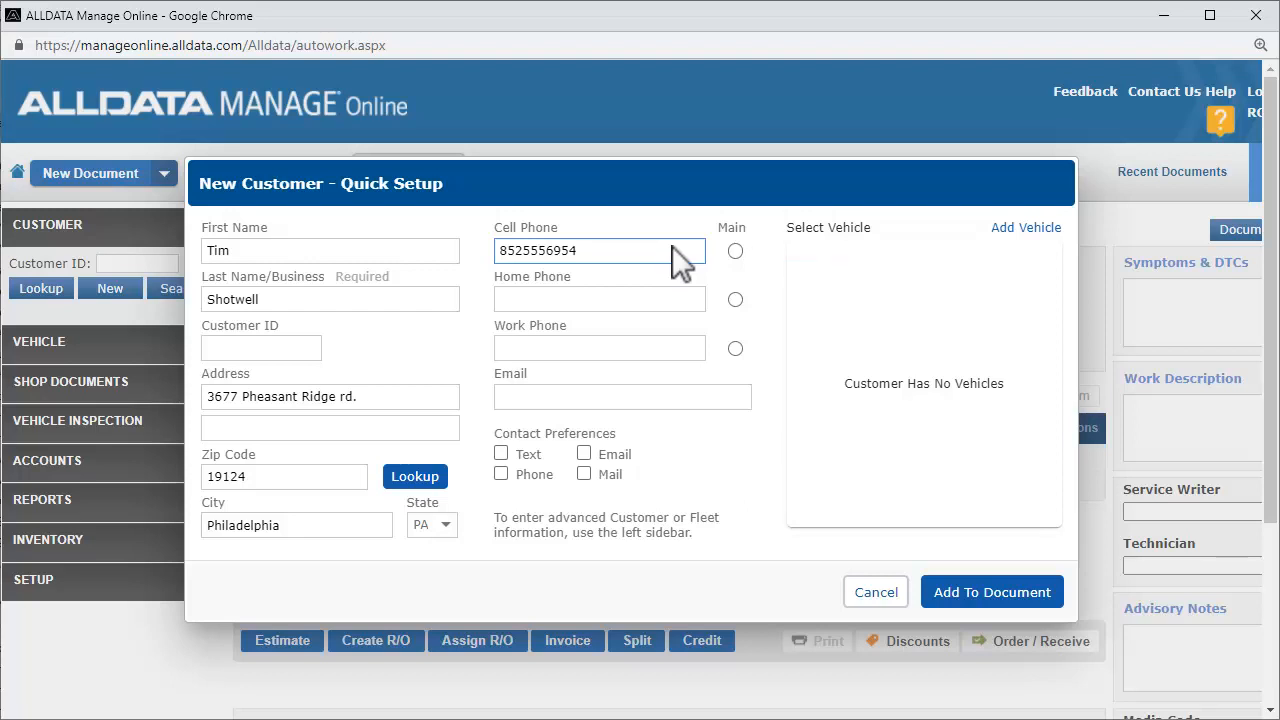
left_click(735, 251)
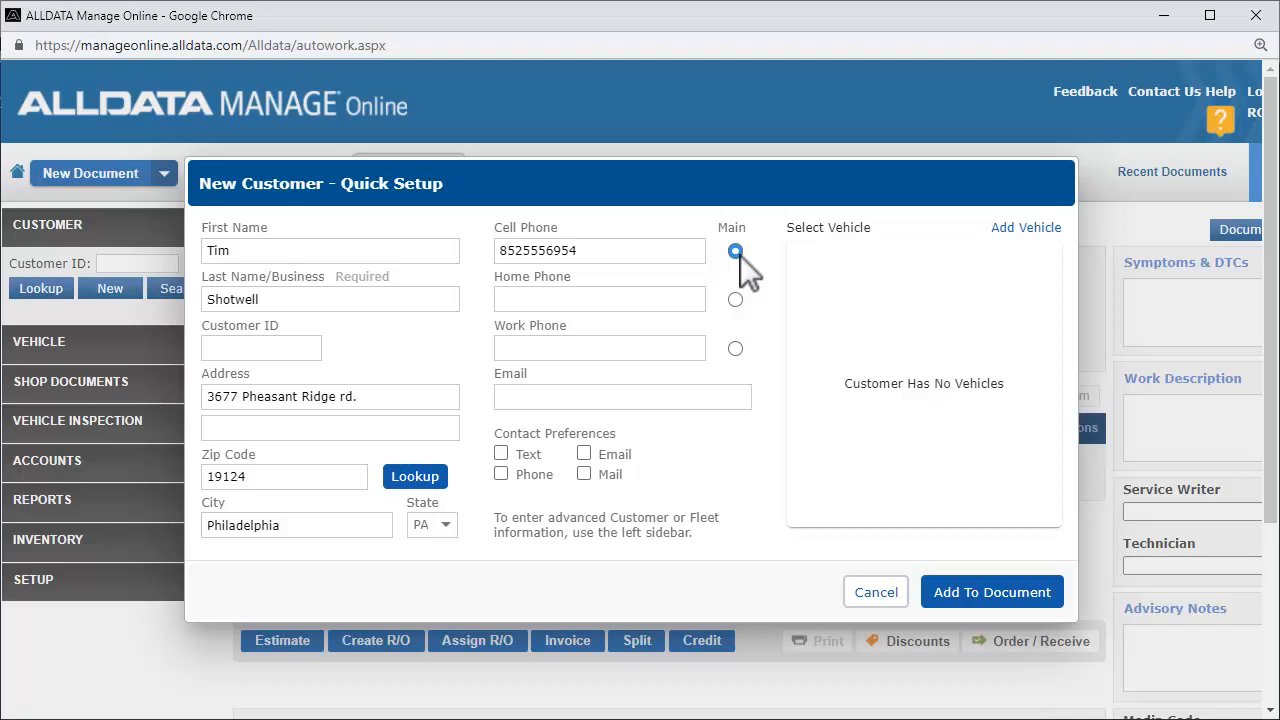
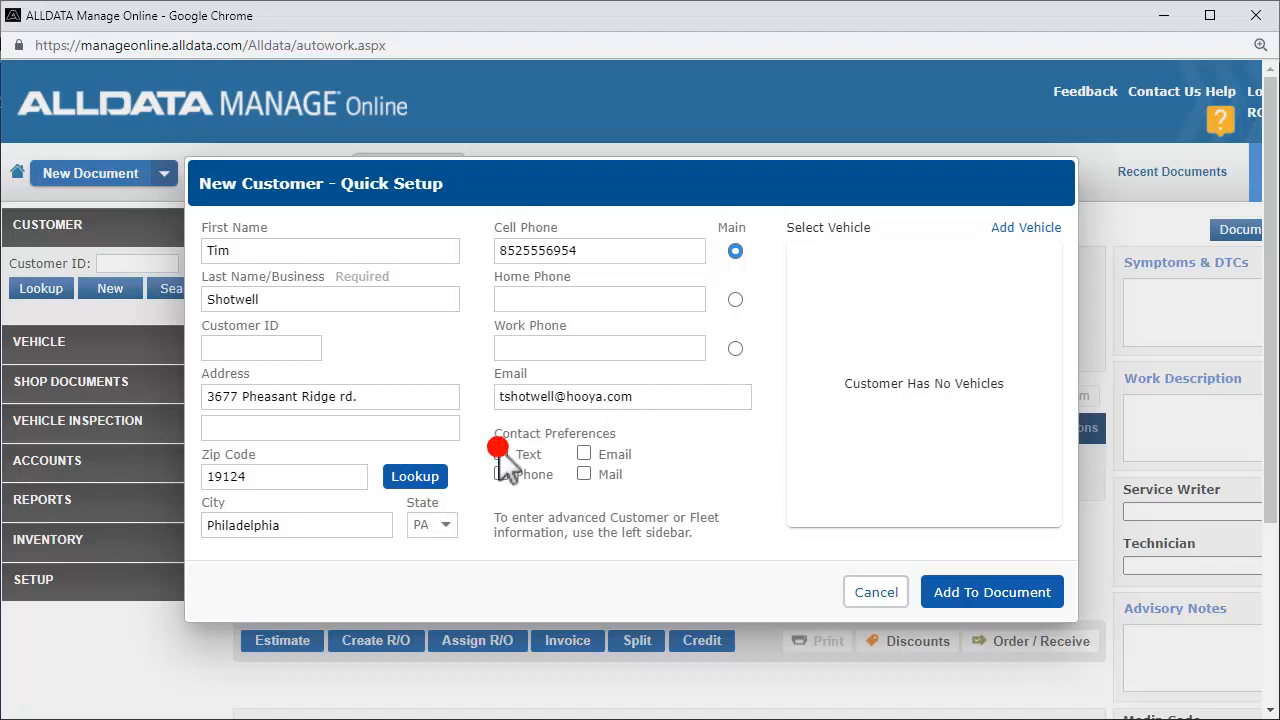
left_click(584, 454)
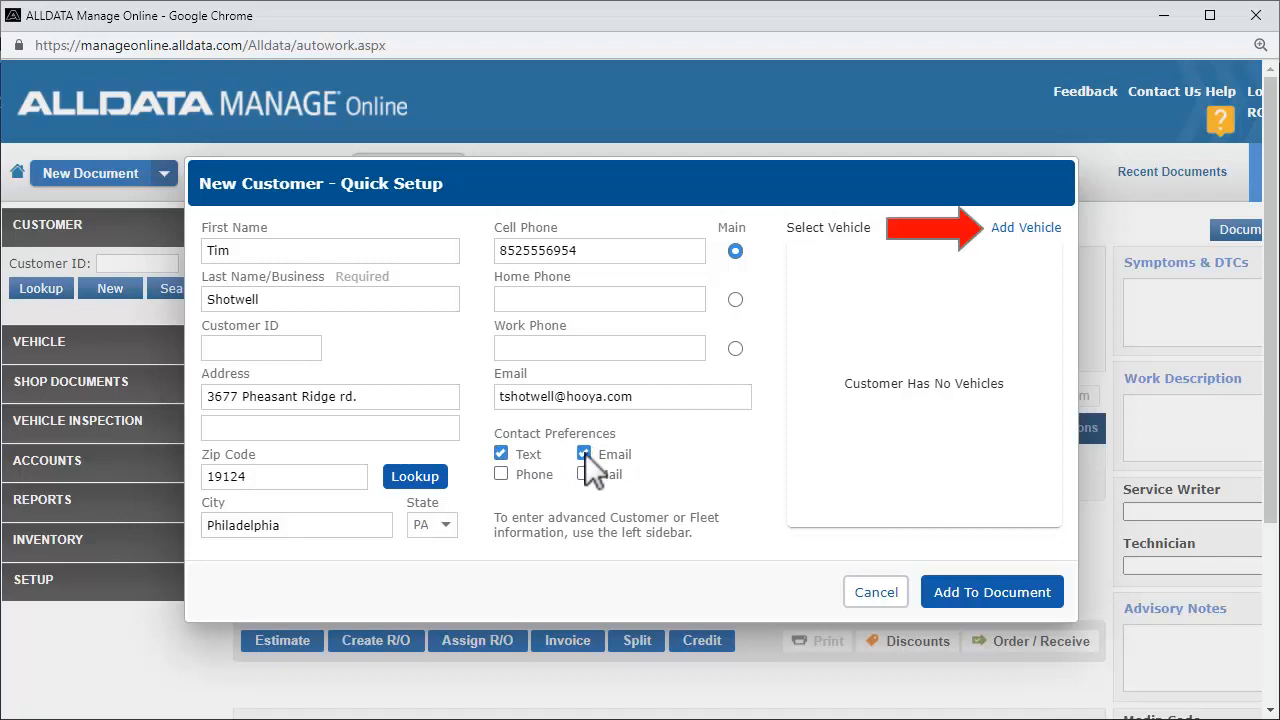
Step: Open the New Vehicle Quick Setup for Tim and start in the License Plate field
left_click(1026, 227)
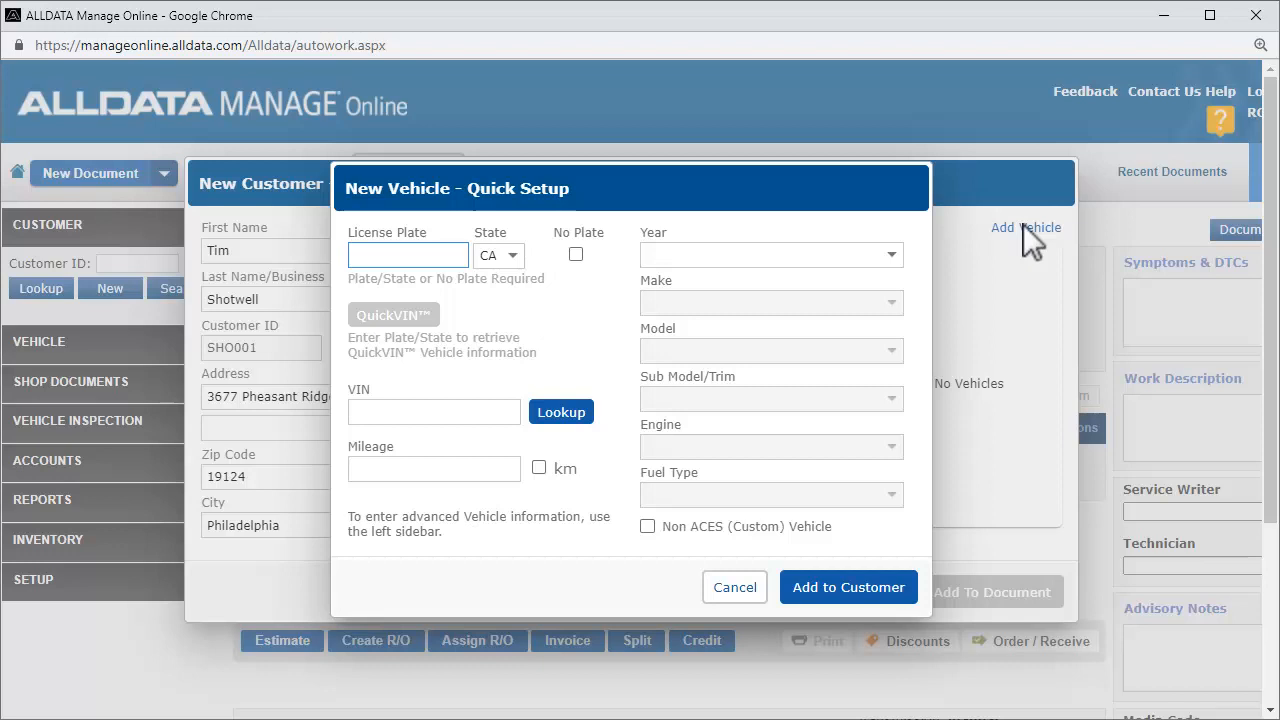
left_click(407, 254)
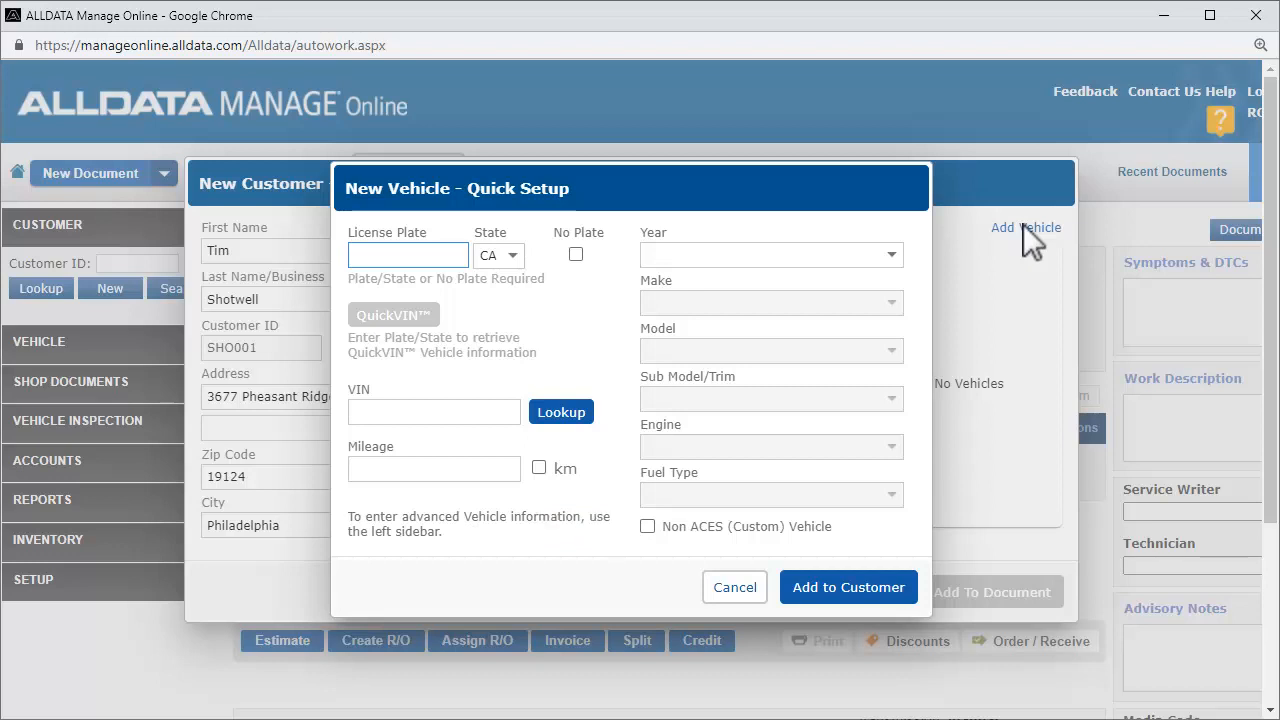
mouse_move(950, 240)
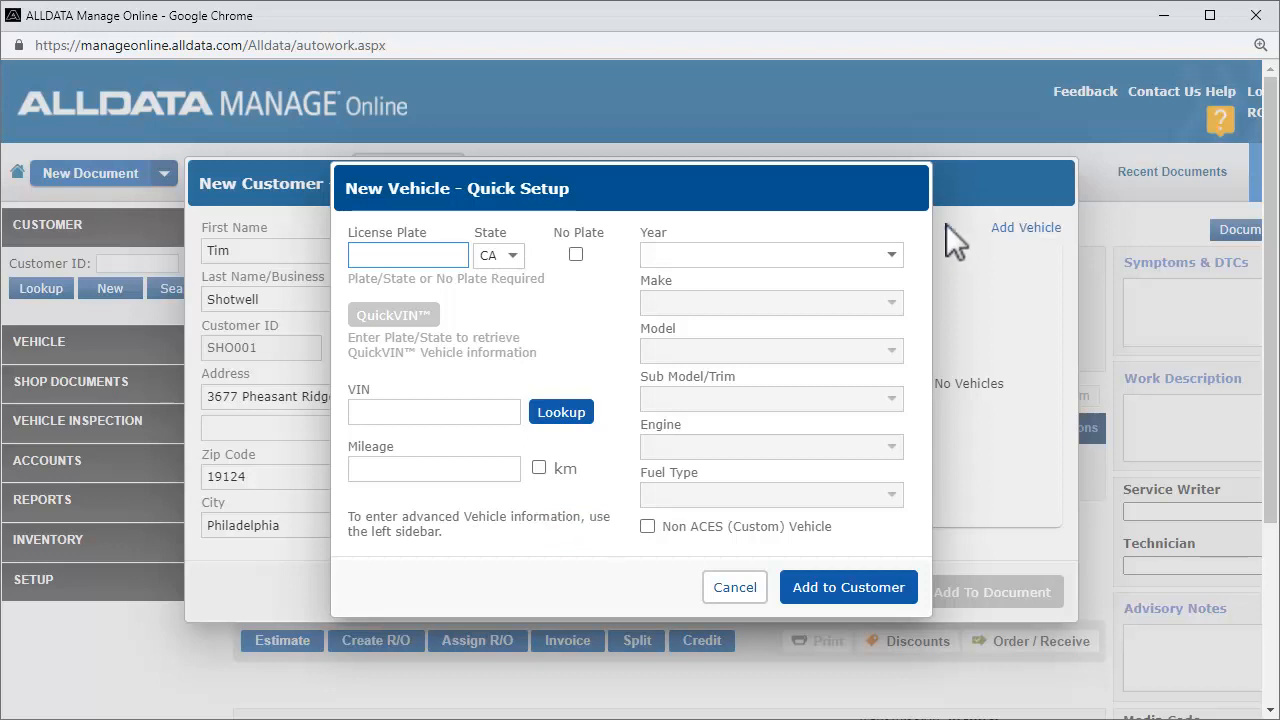
type("JZA3381")
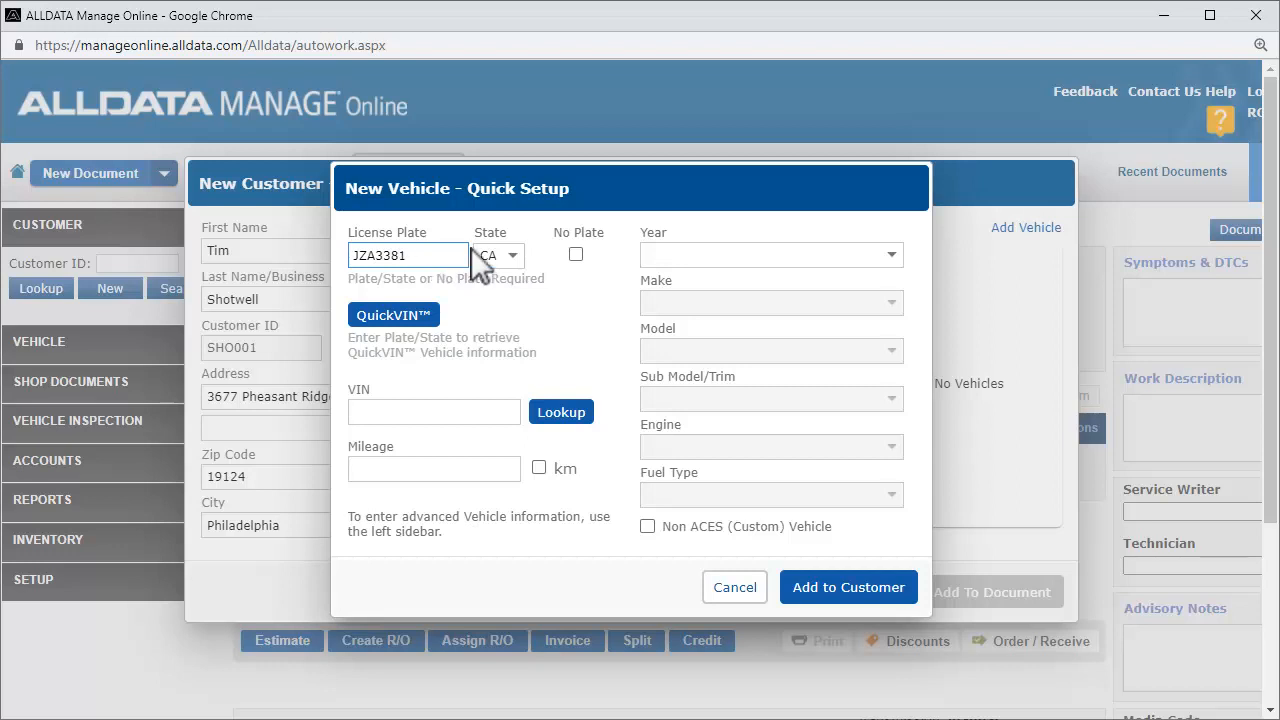
left_click(511, 254)
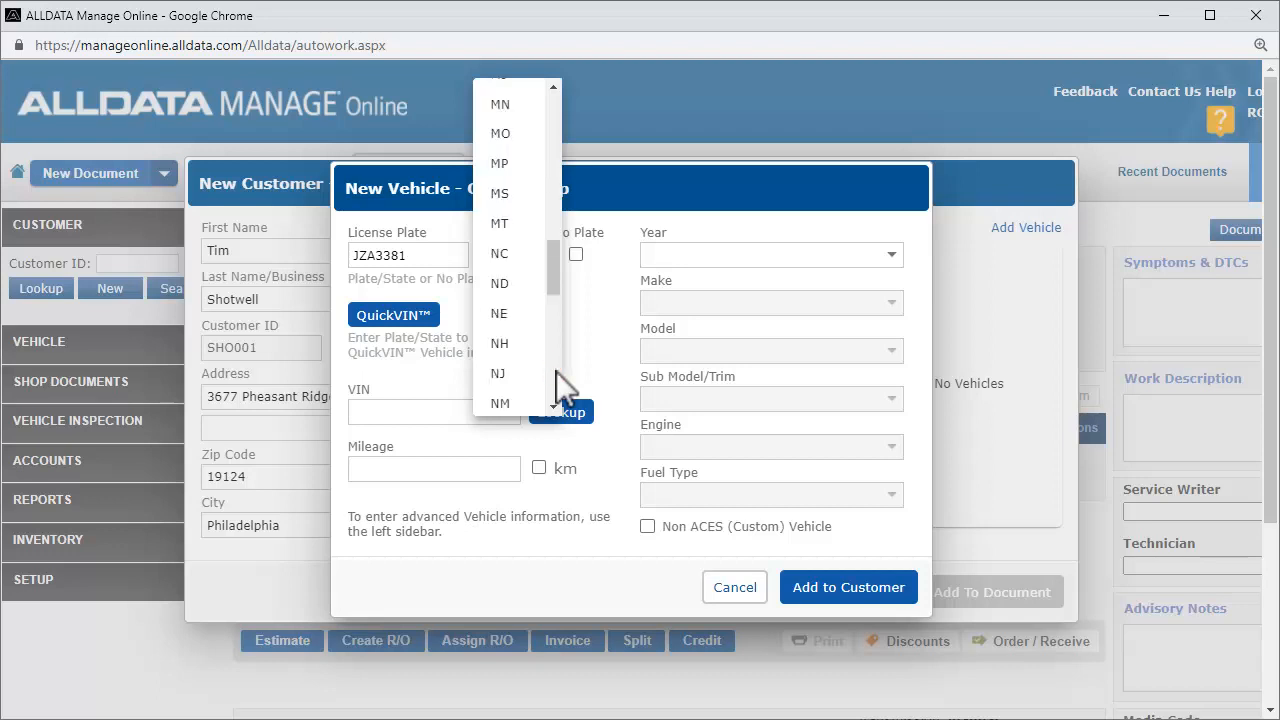
scroll("down", 3)
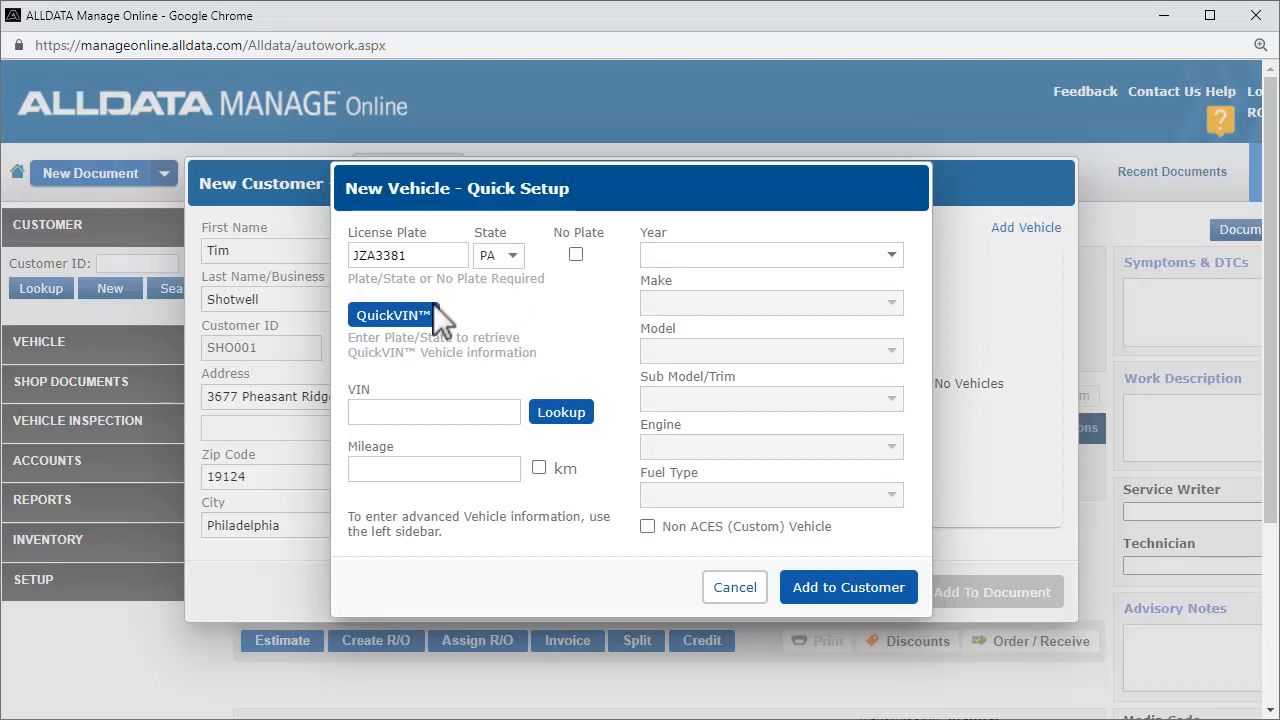
left_click(391, 315)
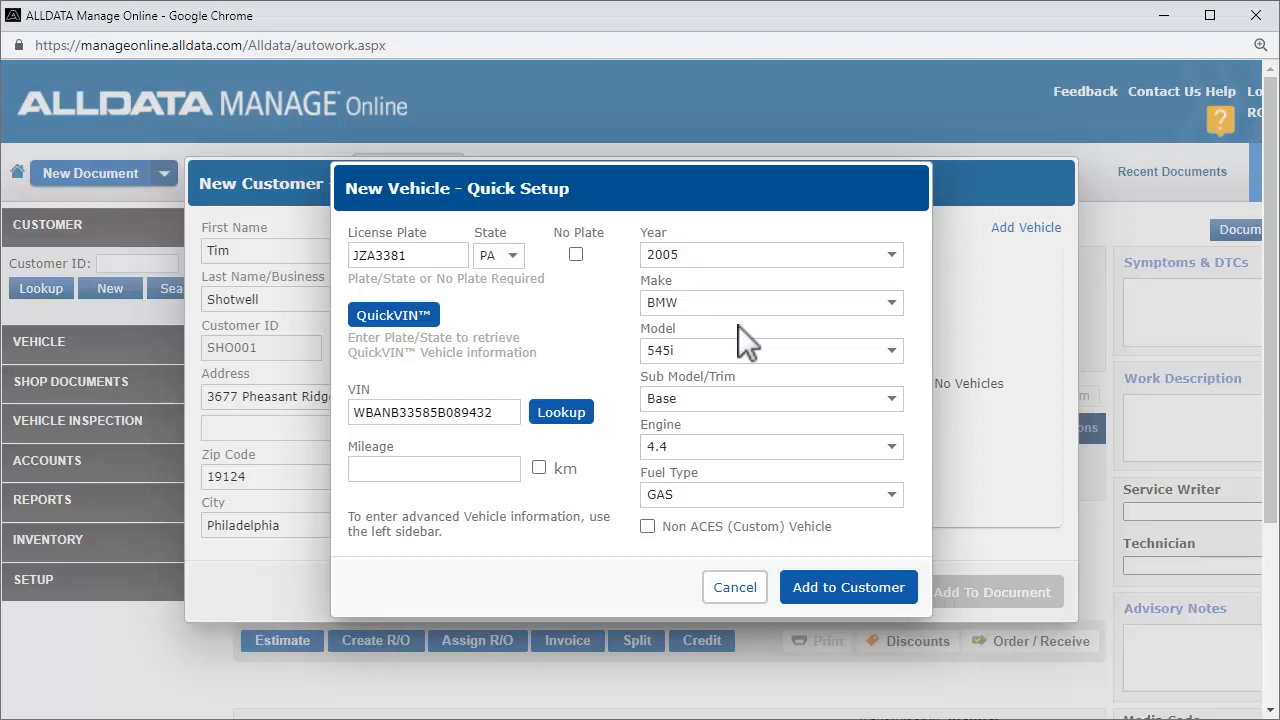
left_click(848, 587)
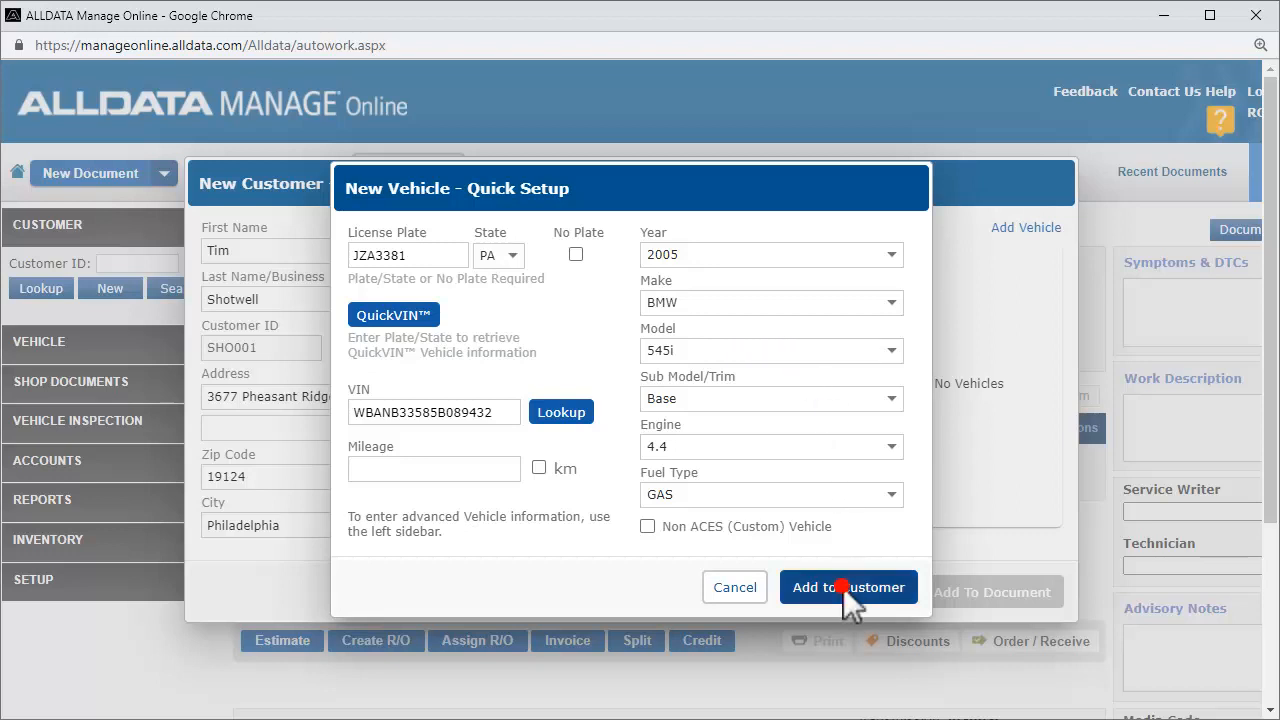
left_click(848, 587)
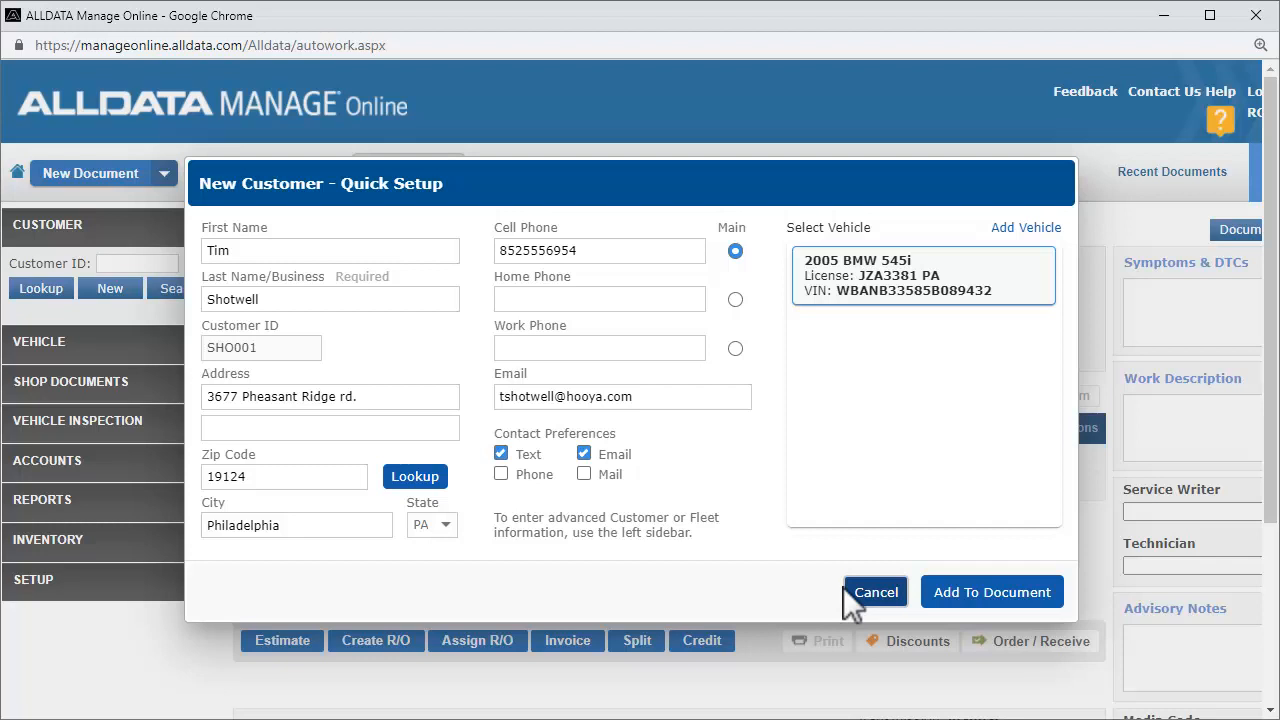
left_click(991, 591)
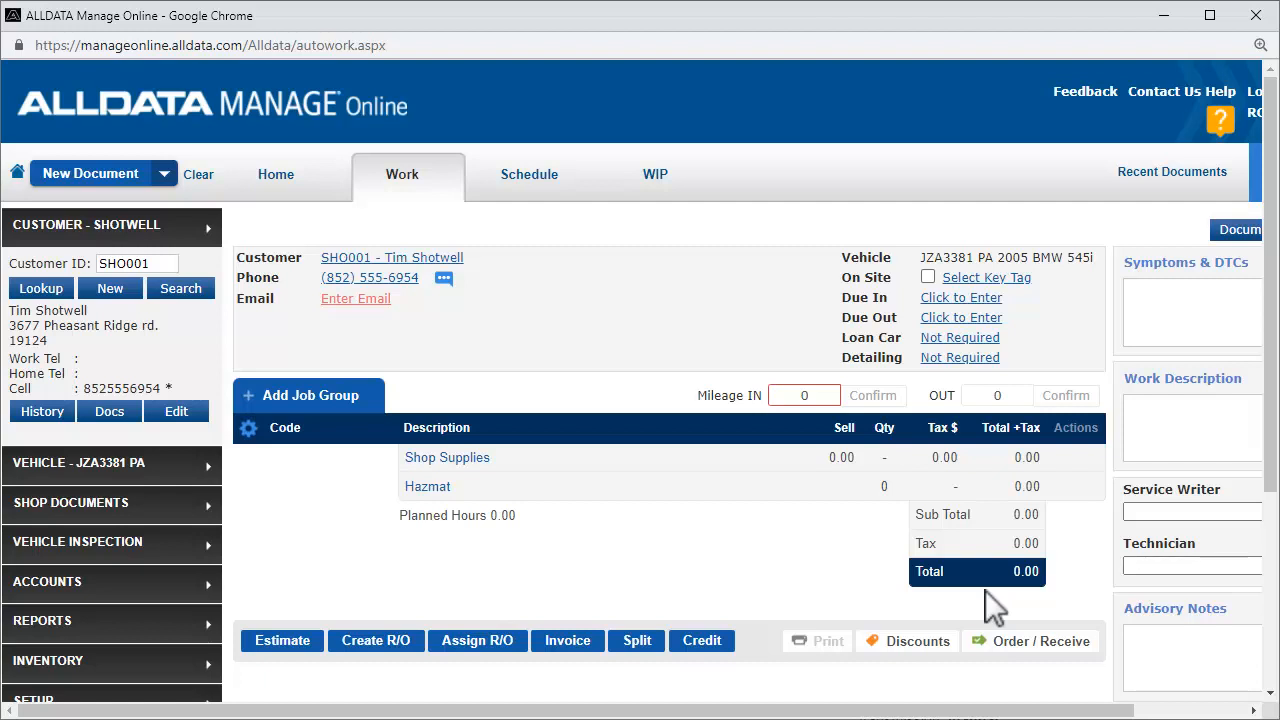
left_click(198, 174)
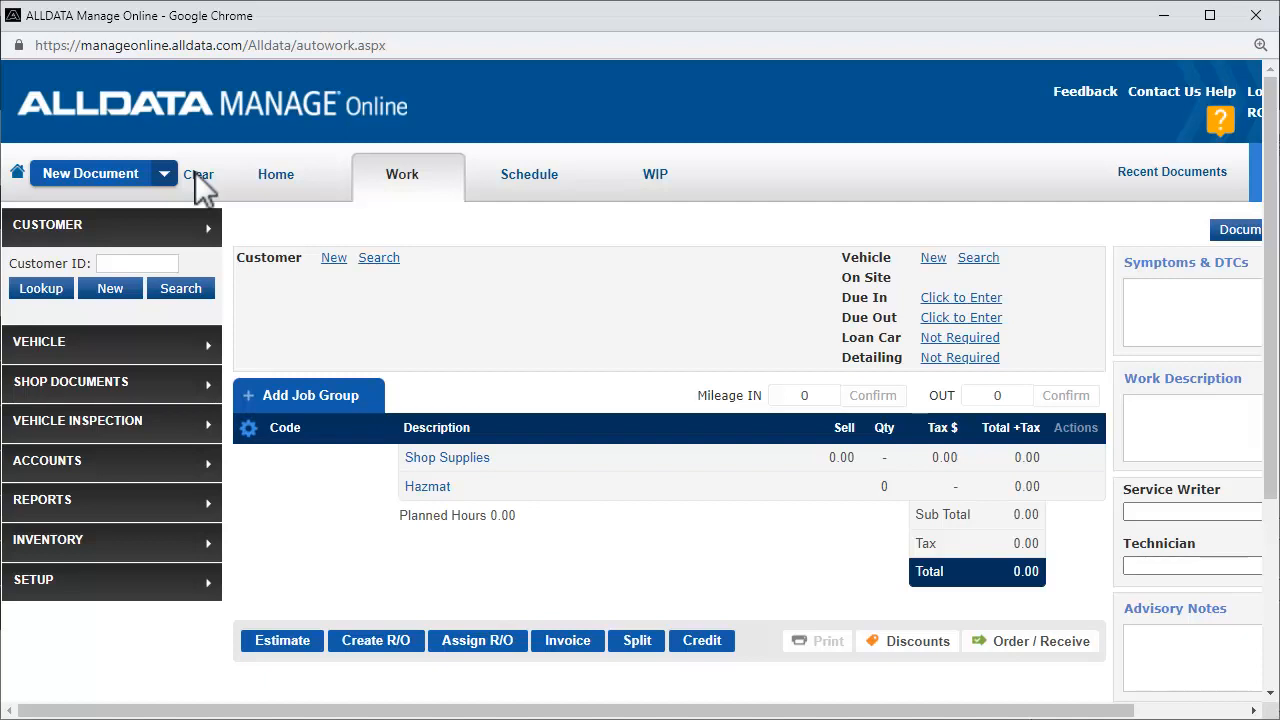
mouse_move(378, 257)
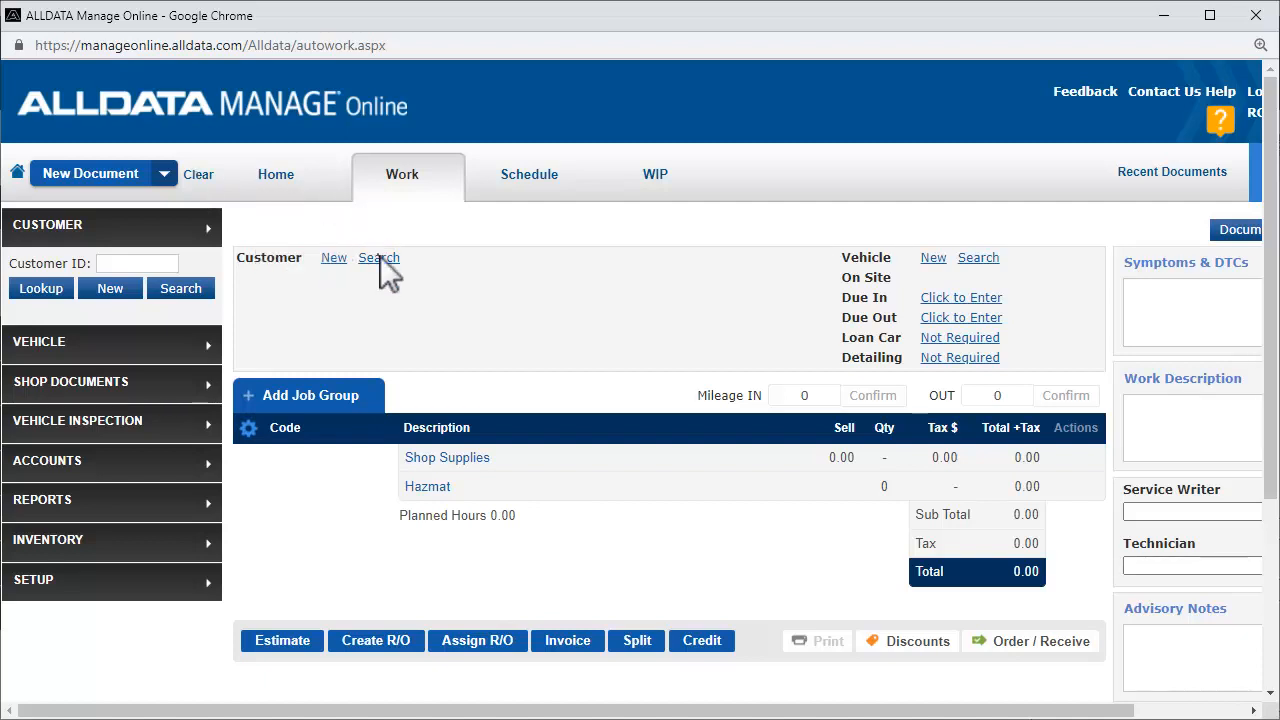
left_click(378, 257)
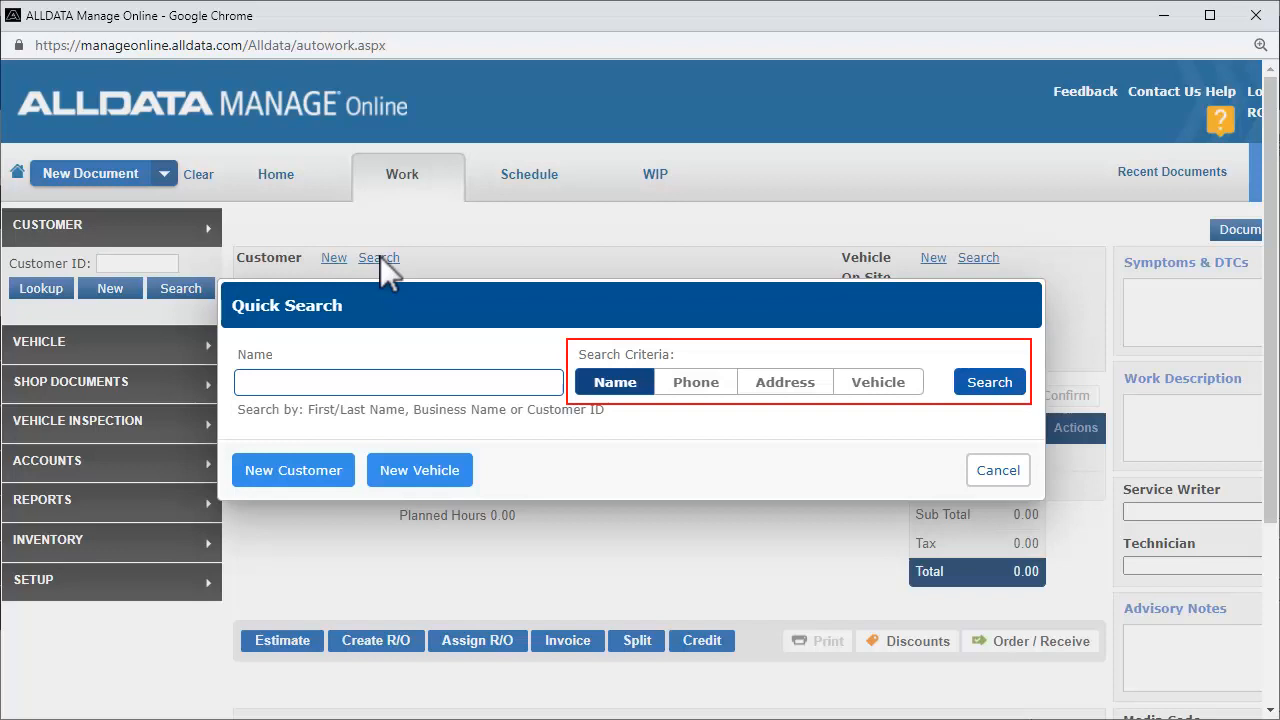
left_click(398, 382)
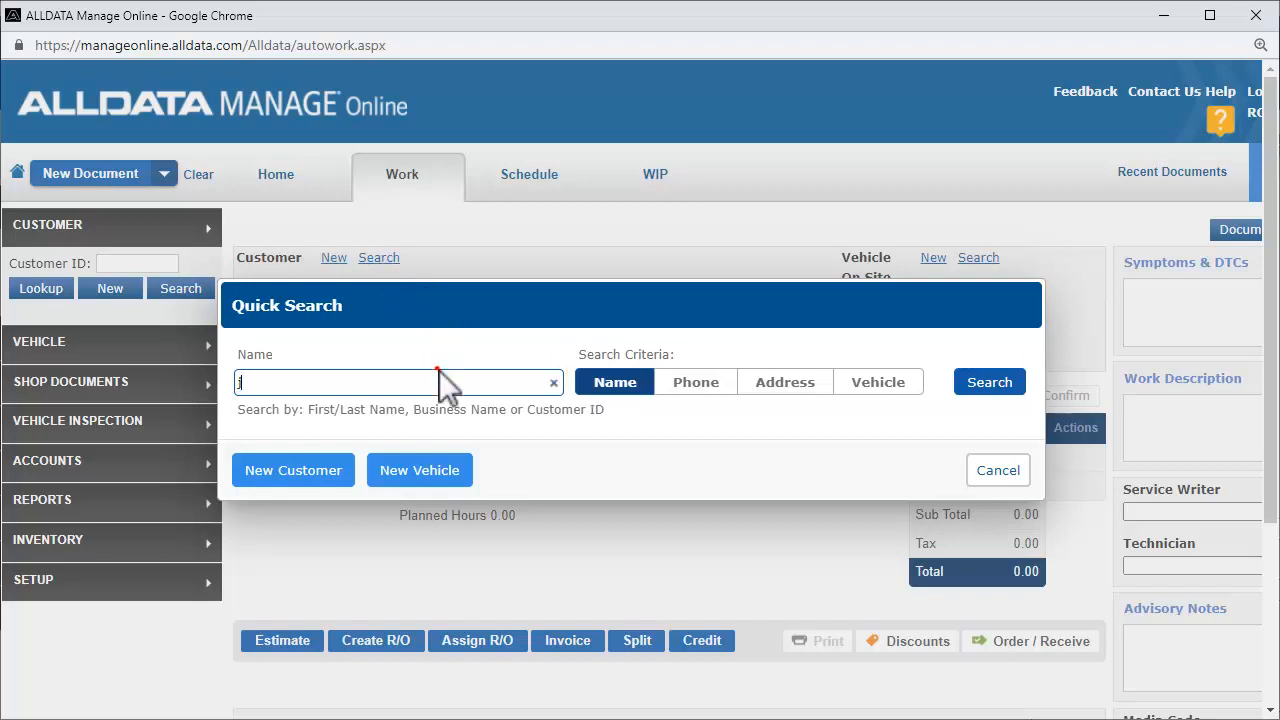
type("jen")
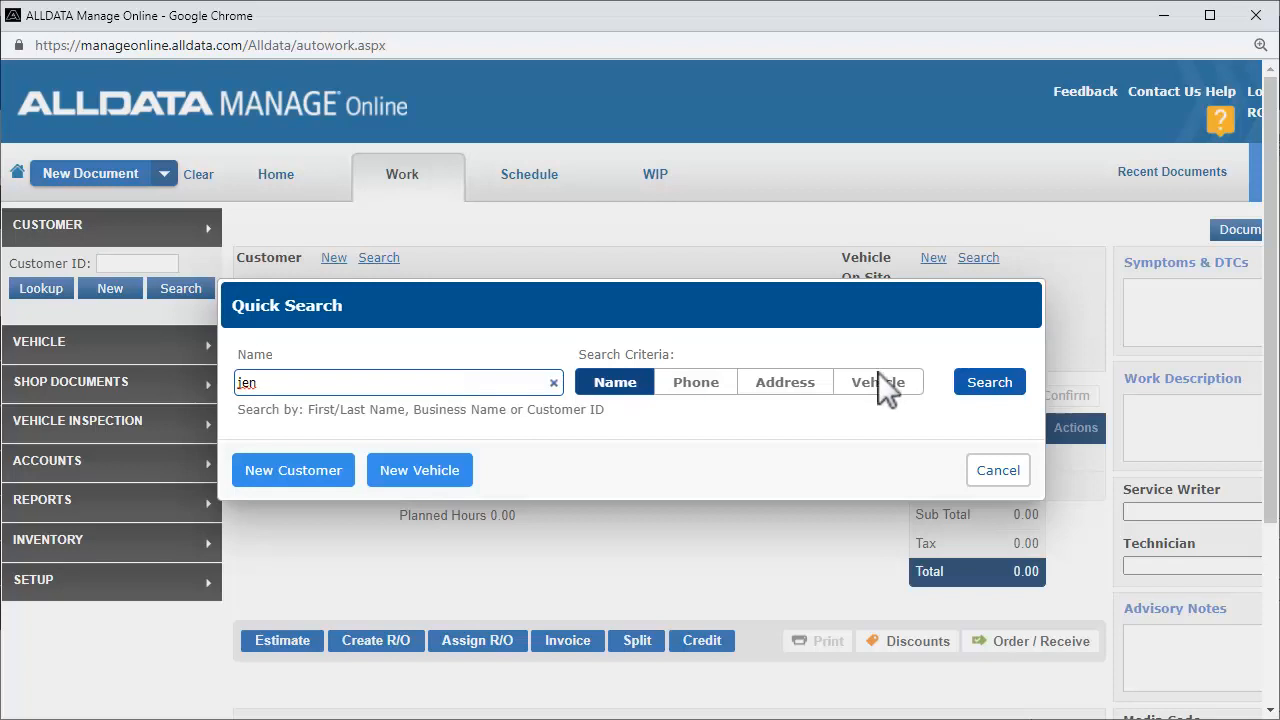
left_click(989, 382)
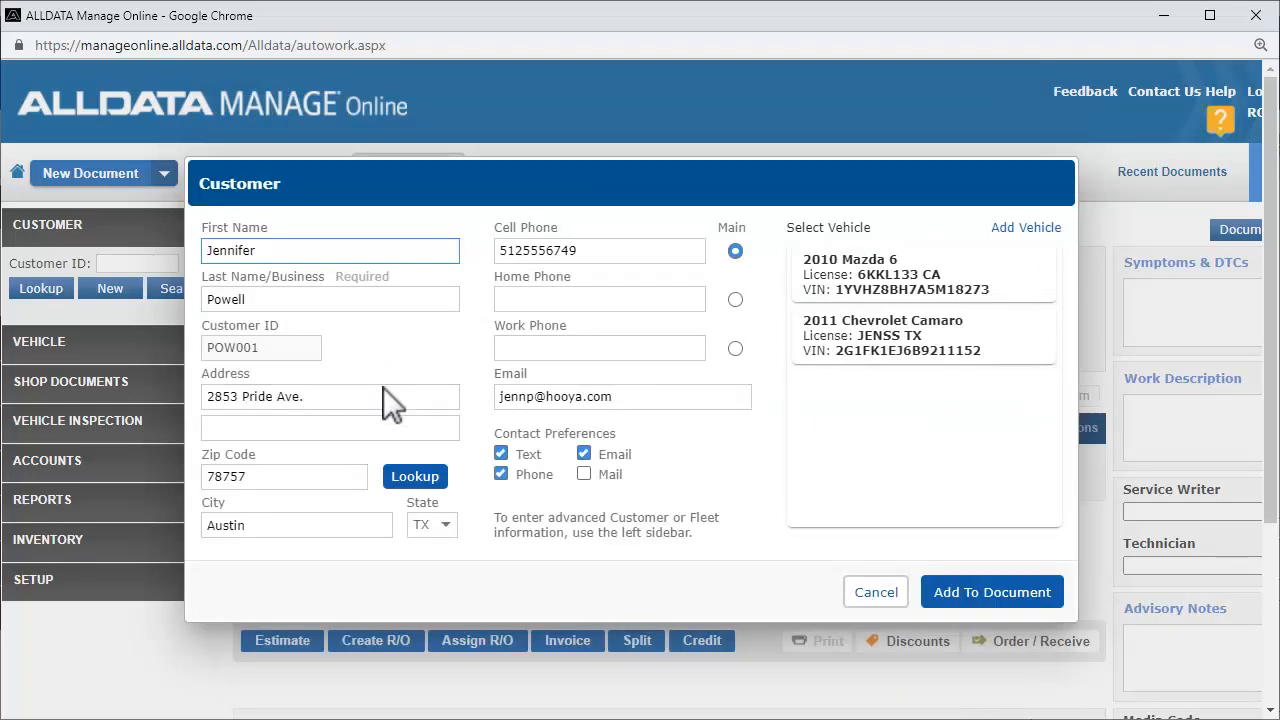
left_click(920, 305)
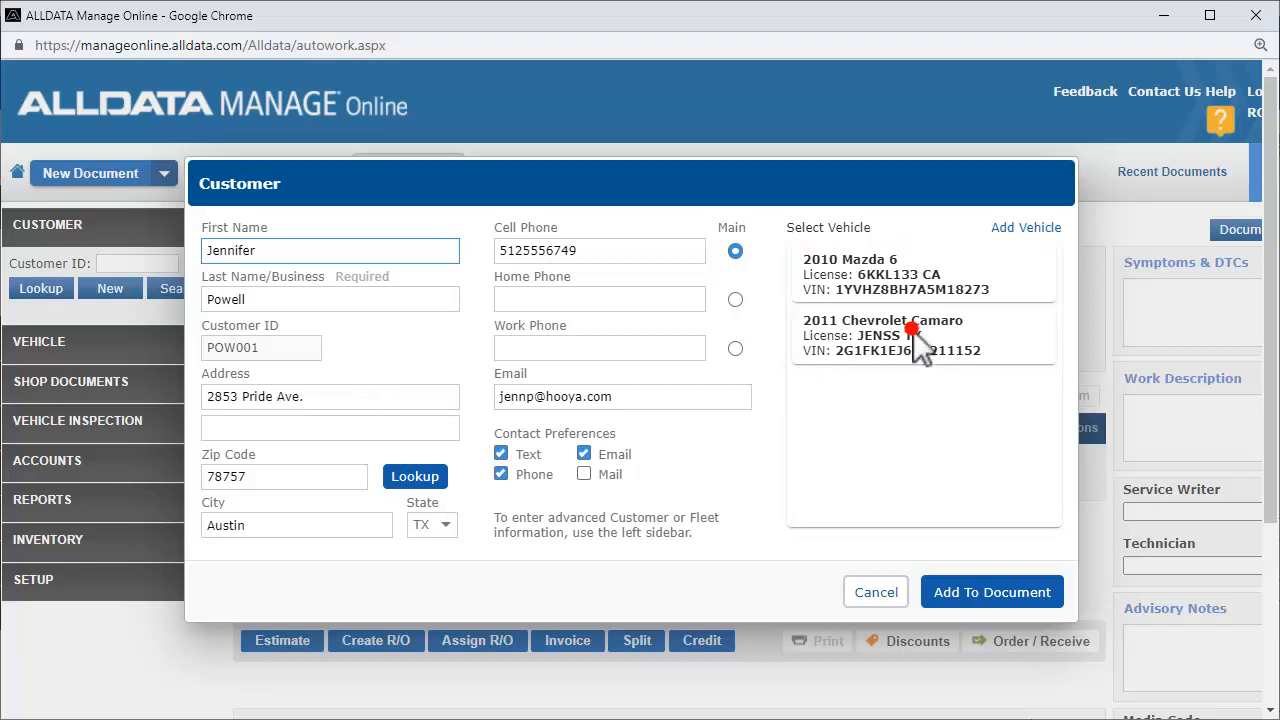
left_click(883, 337)
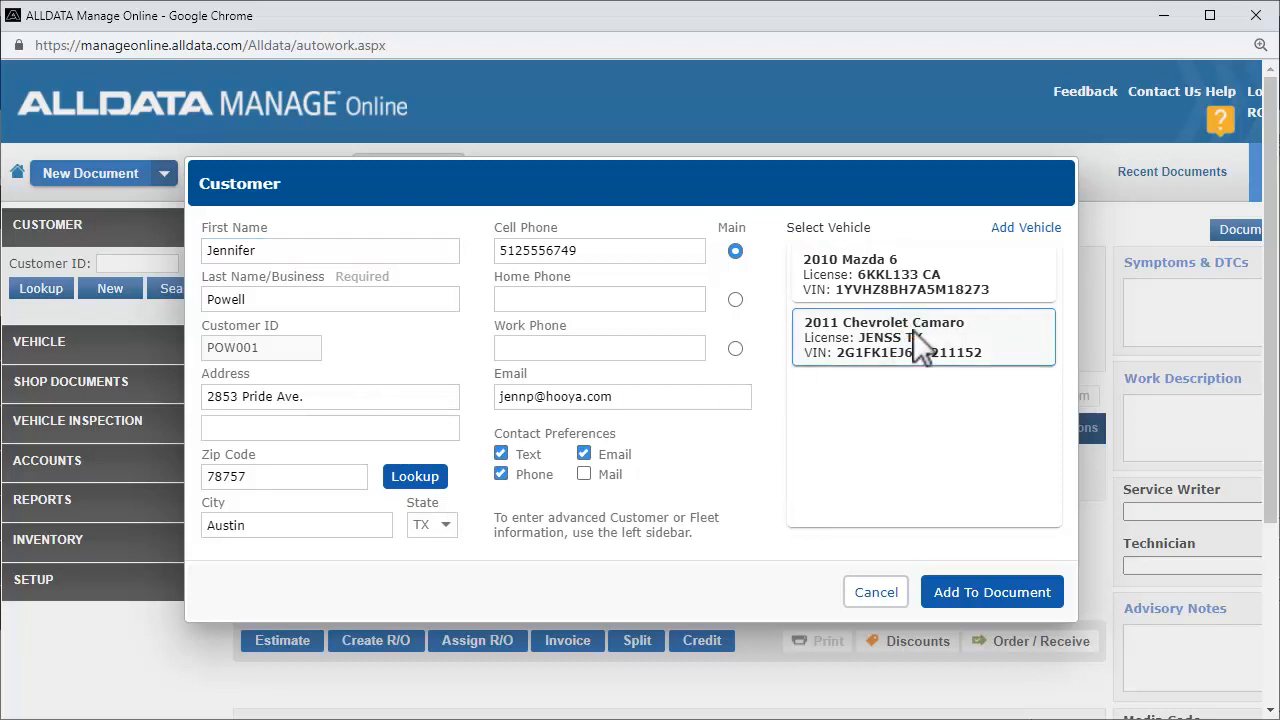
left_click(991, 591)
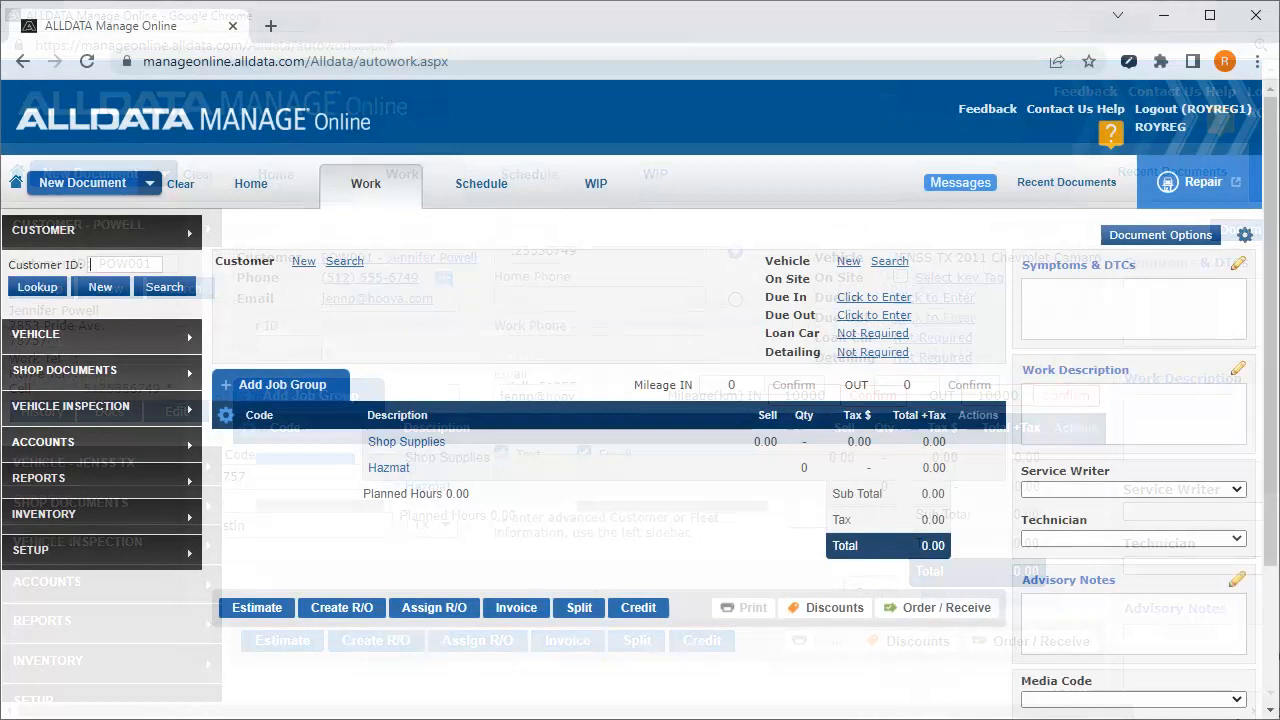
left_click(181, 184)
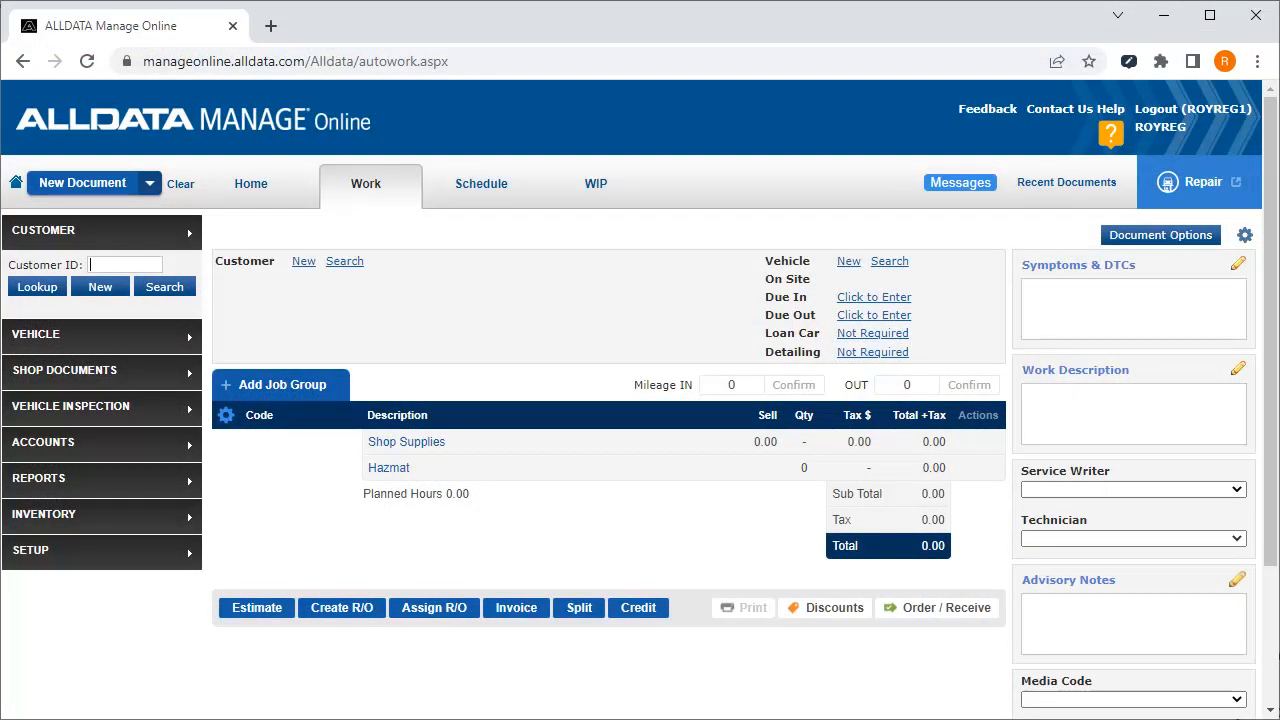